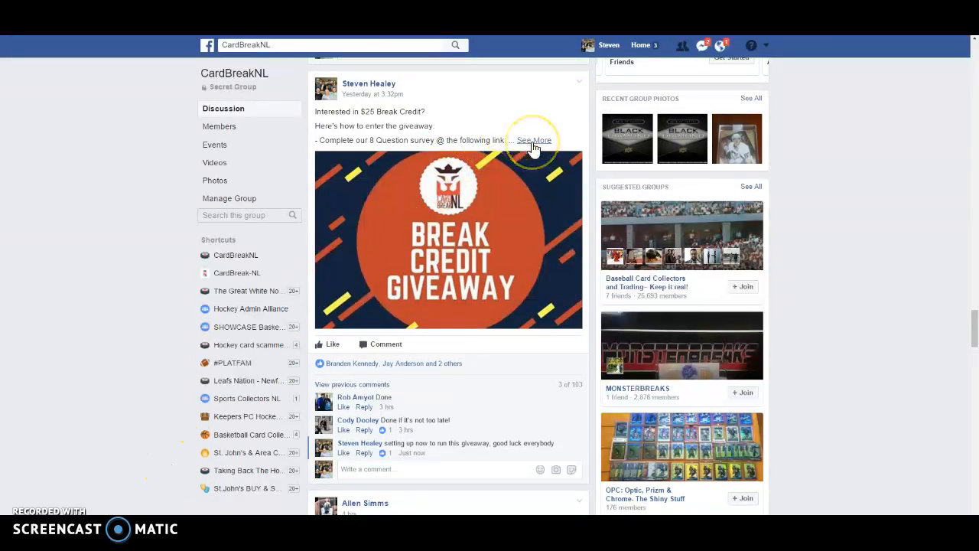
Expand the Break Credit Giveaway post with 'See More' and scroll to its comments
left_click(534, 141)
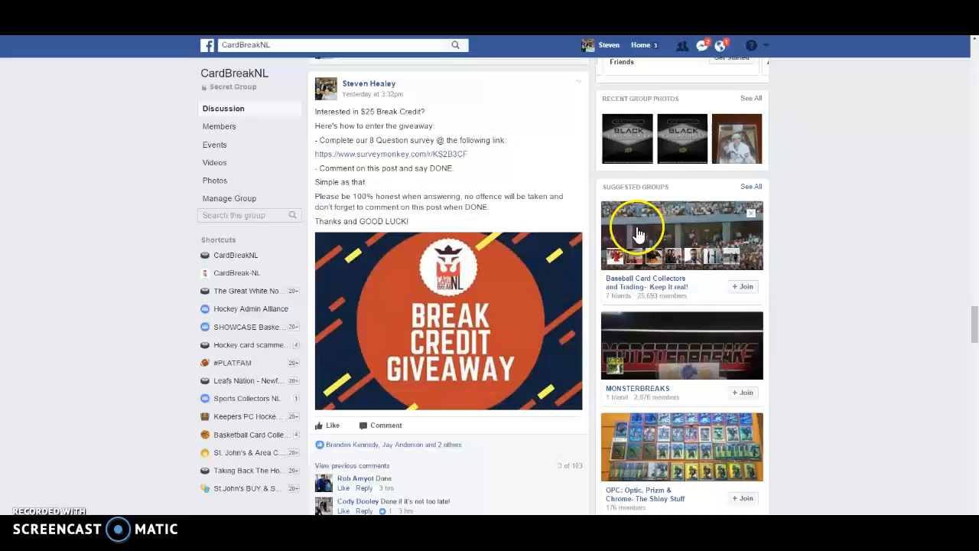
mouse_move(496, 170)
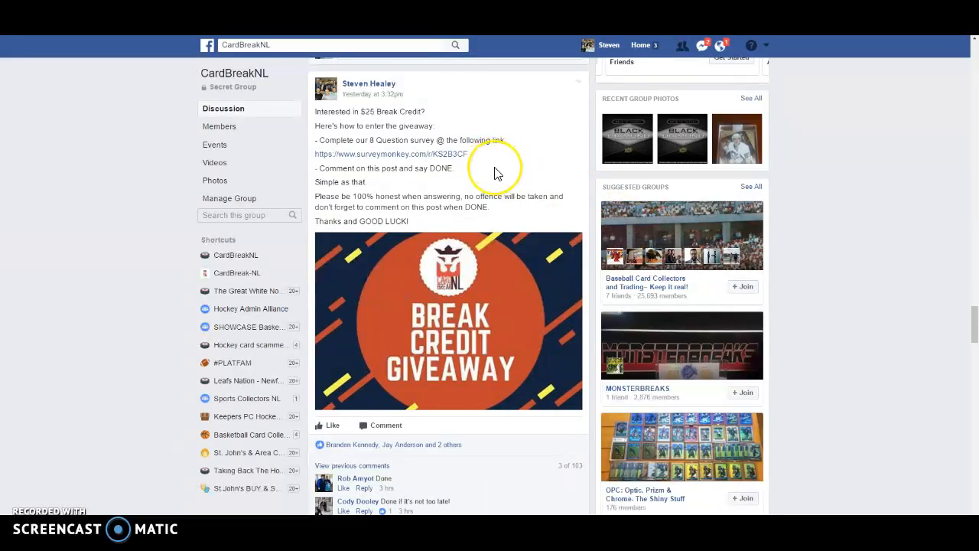
mouse_move(487, 183)
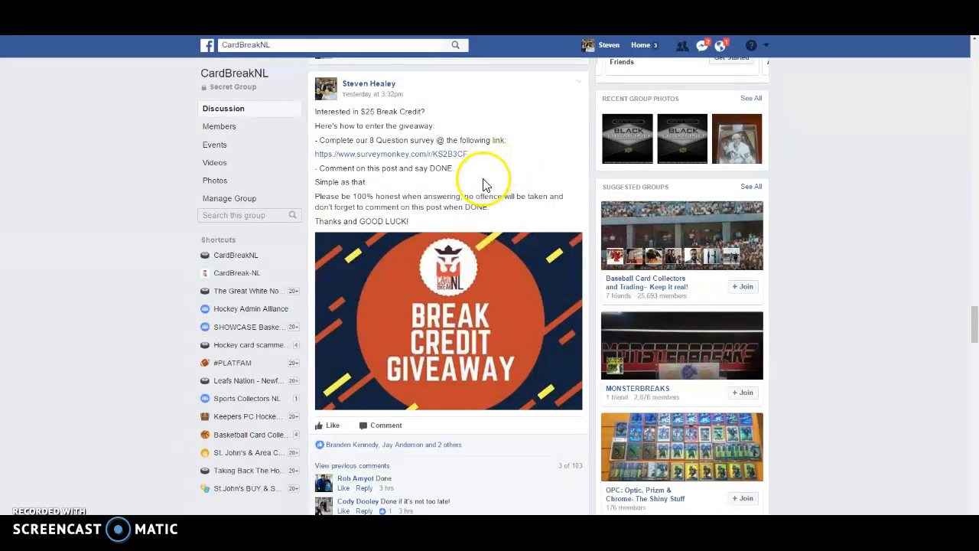
mouse_move(480, 189)
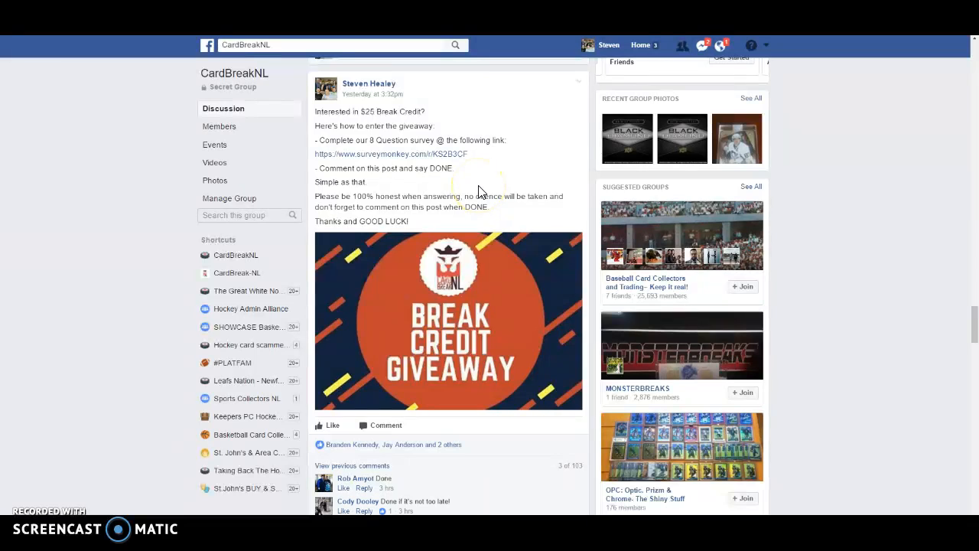
scroll("down", 3)
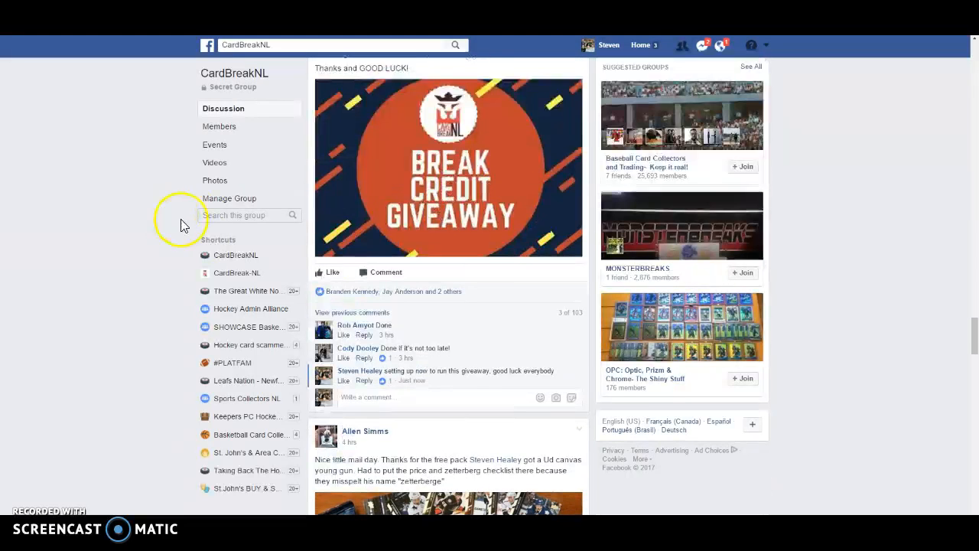
Shuffle the 98-name entrant list three times with Randomize and Again
type("LIVE")
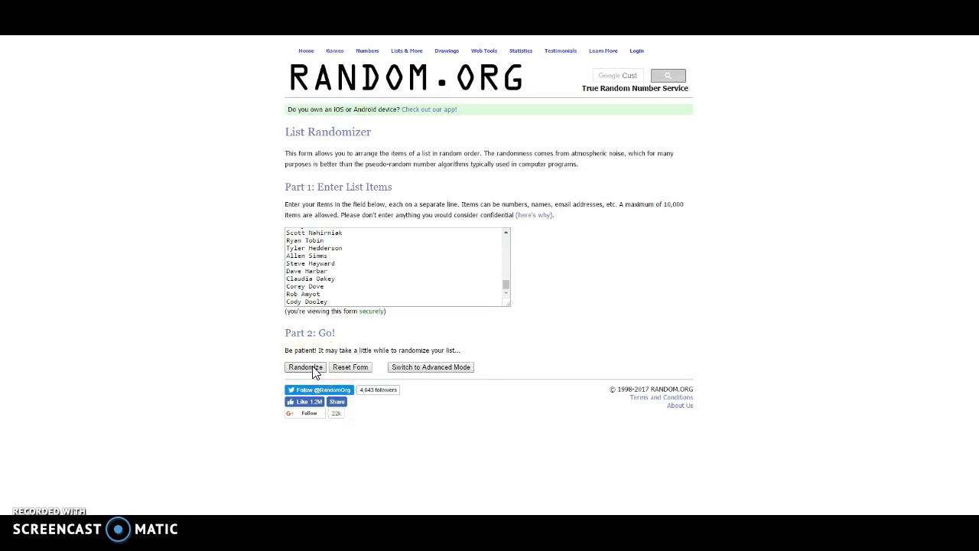
left_click(305, 367)
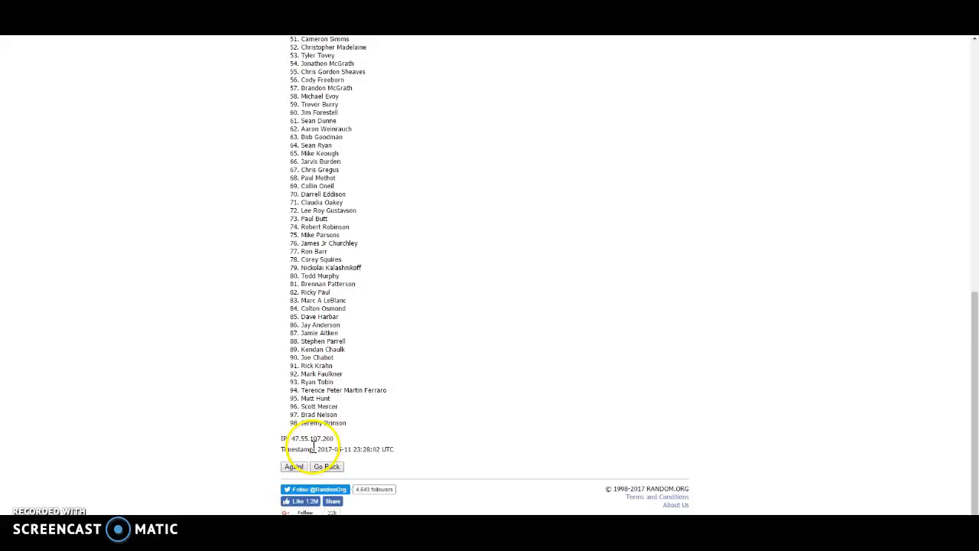
left_click(294, 465)
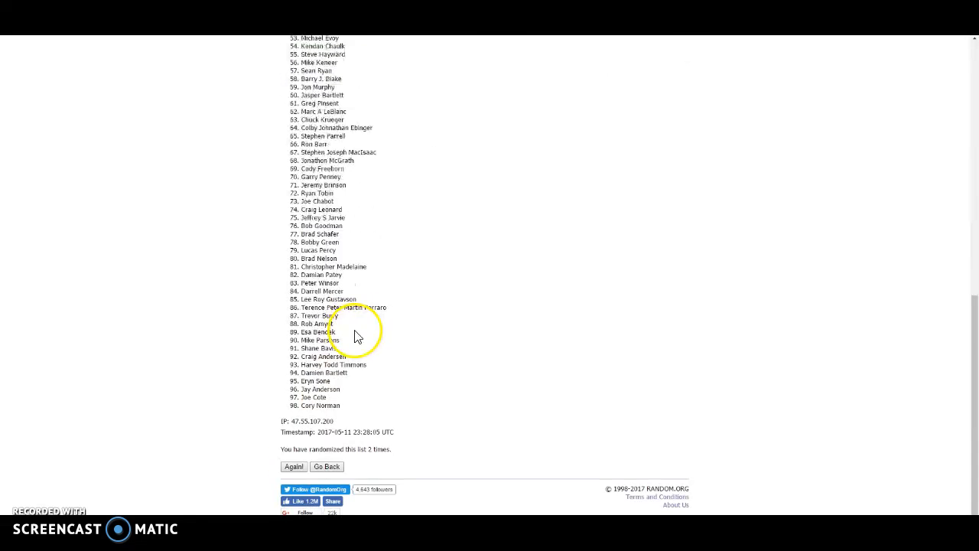
left_click(294, 465)
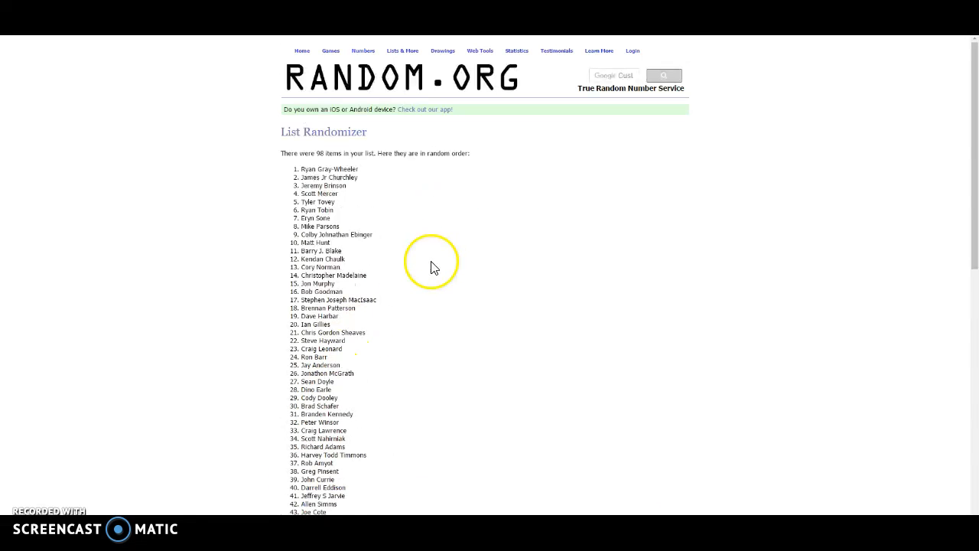
scroll("down", 3)
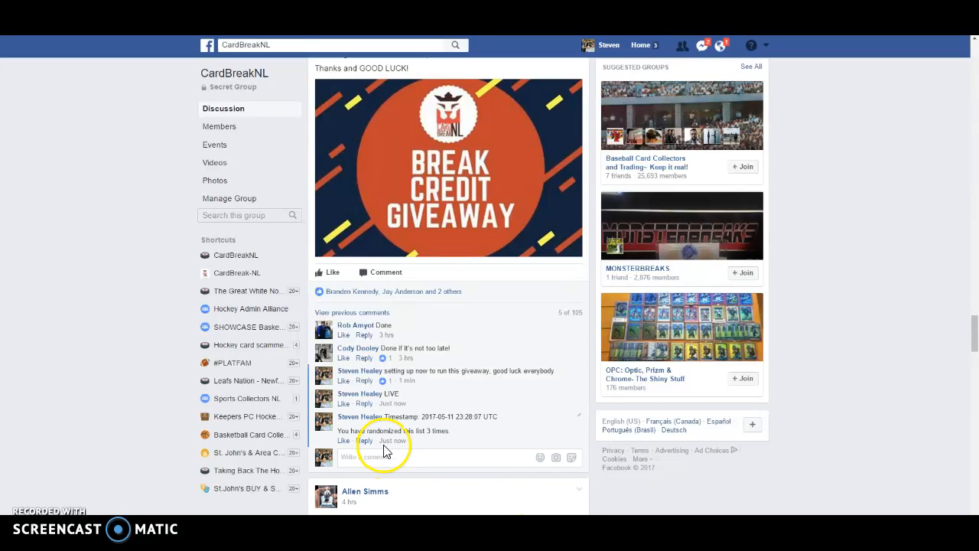
mouse_move(392, 440)
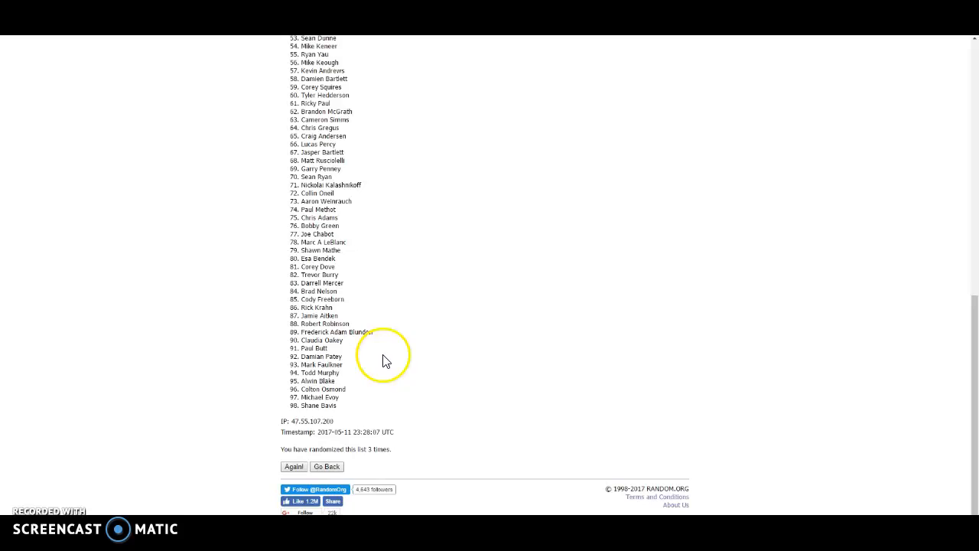
Shuffle the list a fourth time and select the winning name at the top
left_click(293, 465)
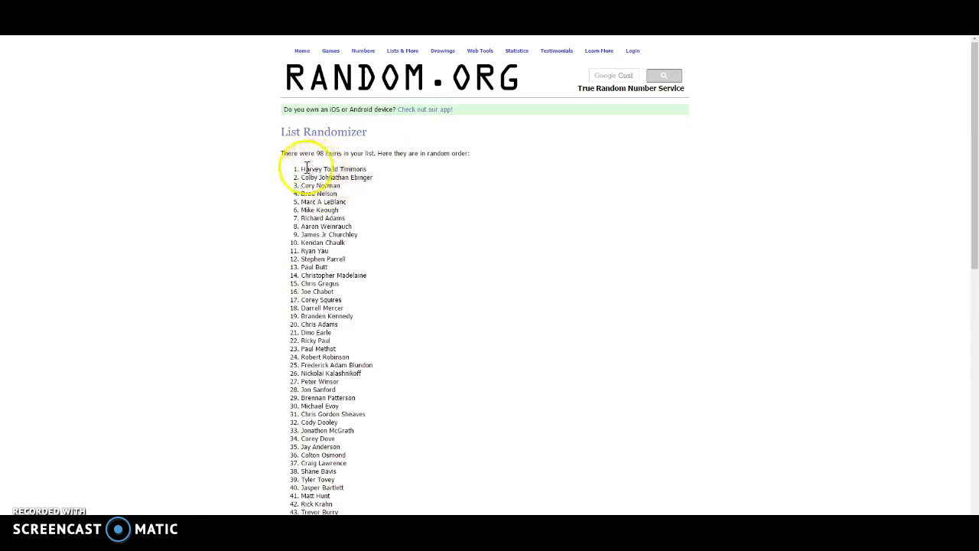
left_click_drag(305, 169, 374, 177)
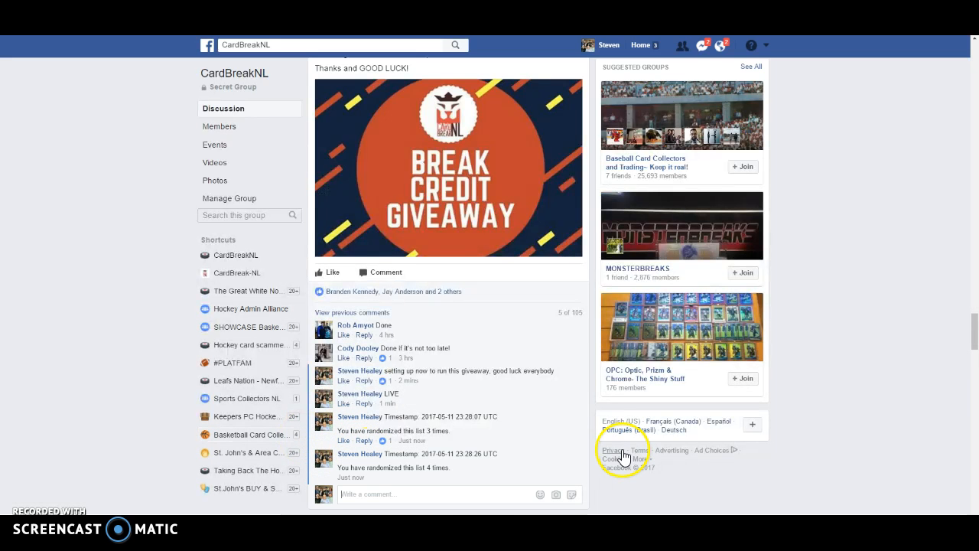
Review the fourth-shuffle results and return to the top entry showing the winner
scroll("down", 3)
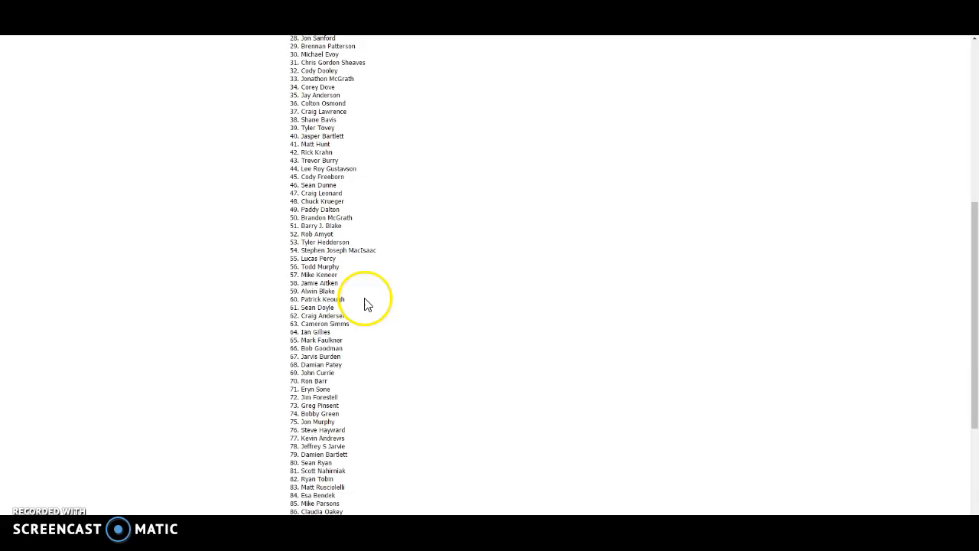
scroll("up", 3)
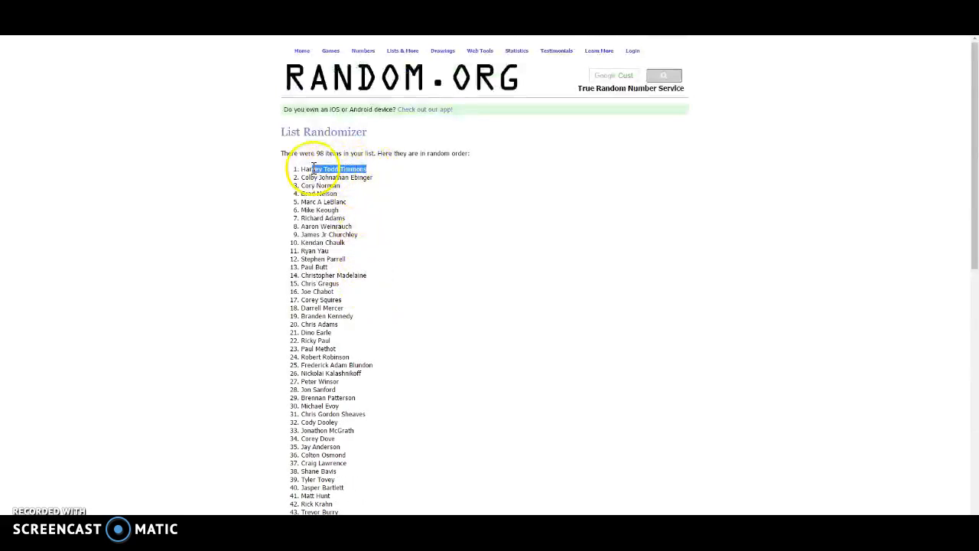